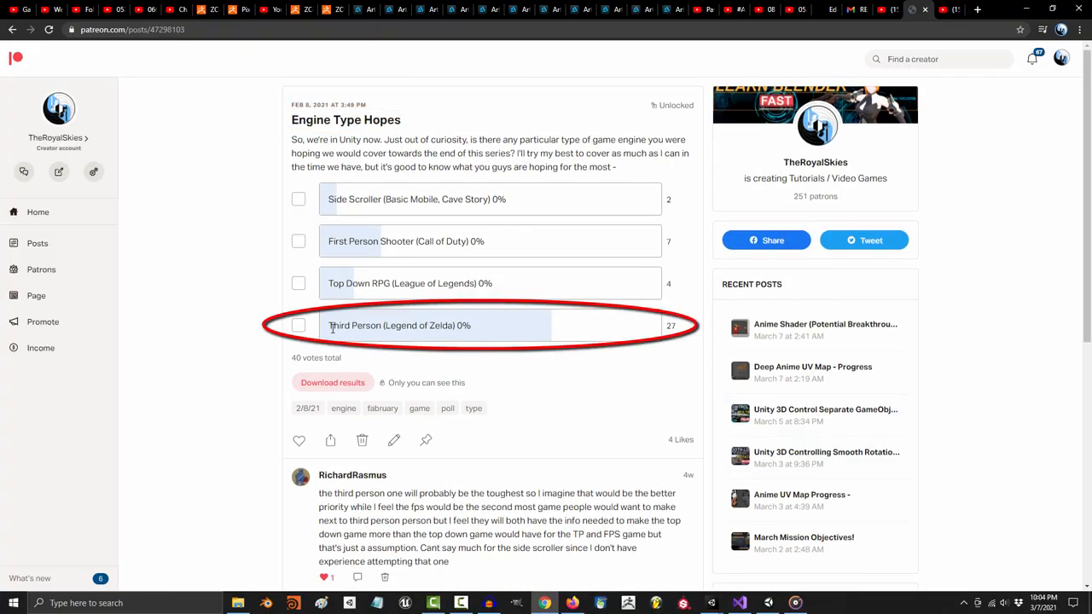
Step: Highlight the Third Person poll option, then view the same poll on the YouTube community page
double_click(399, 324)
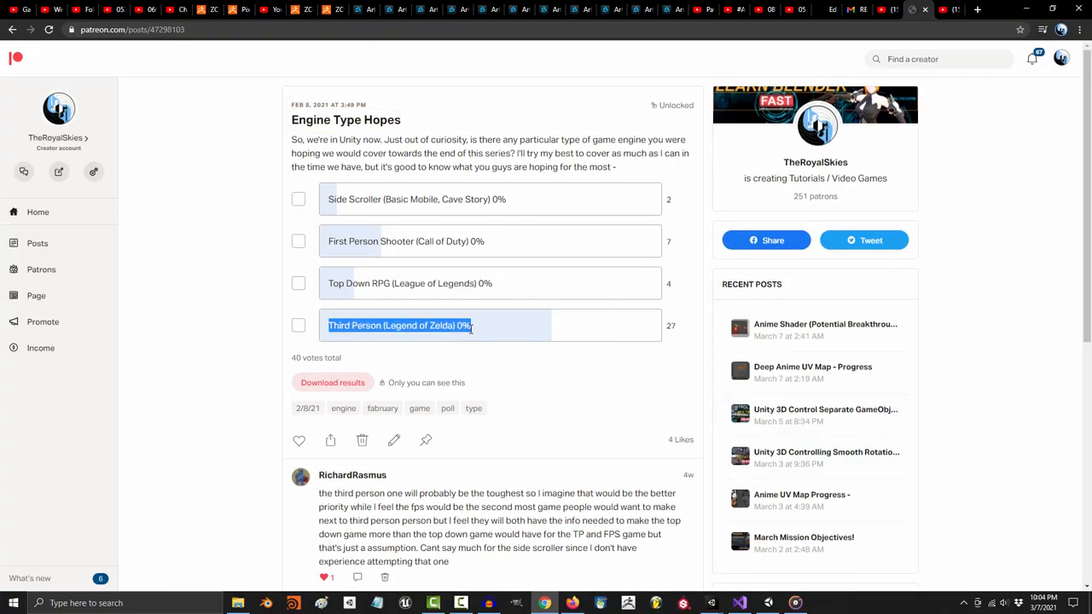
left_click(520, 10)
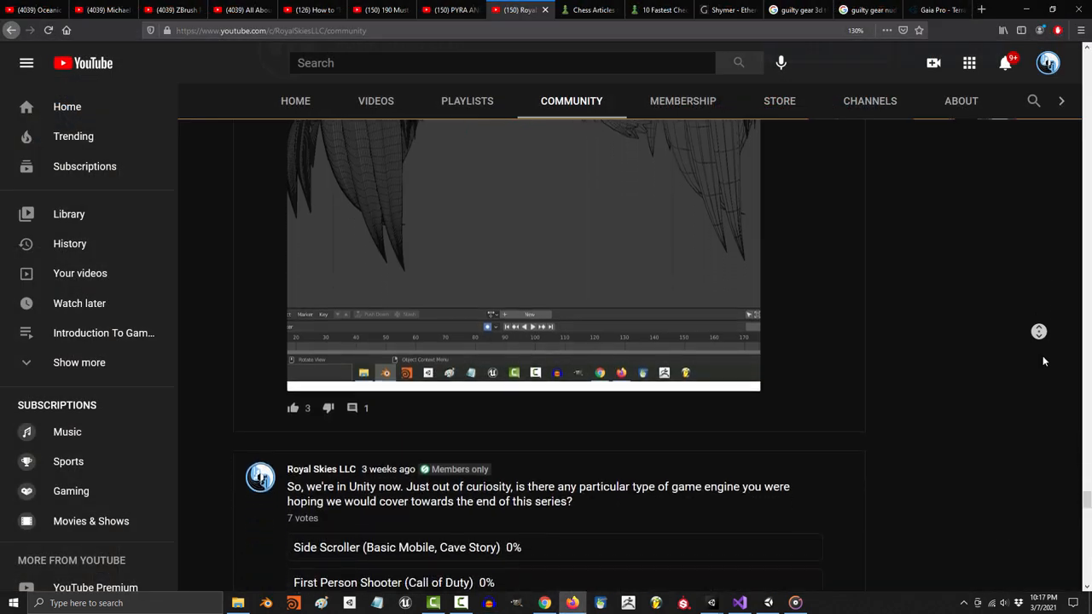
scroll("down", 3)
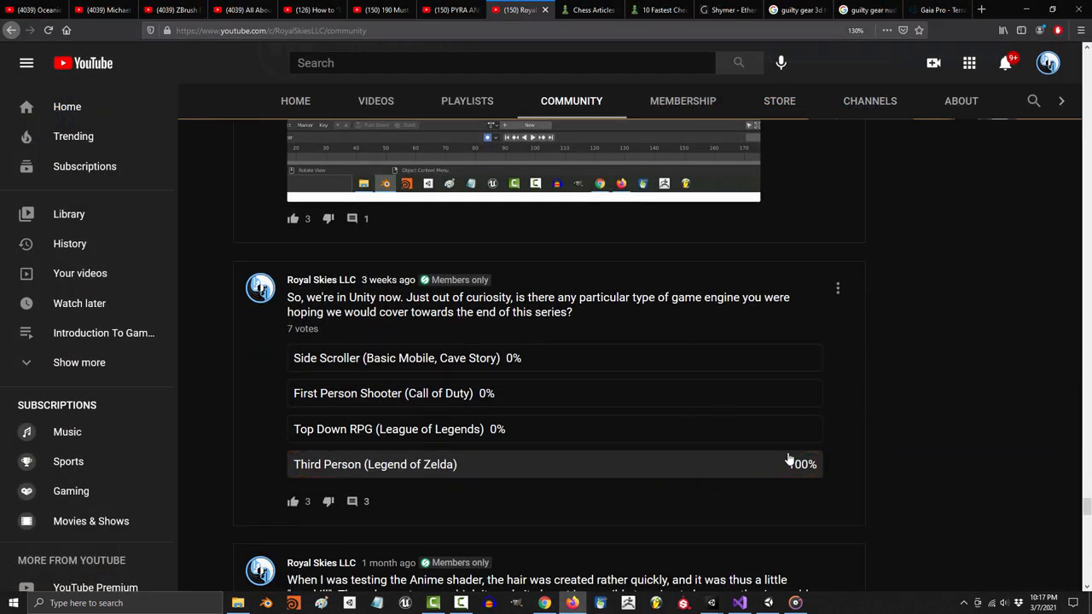
mouse_move(392, 464)
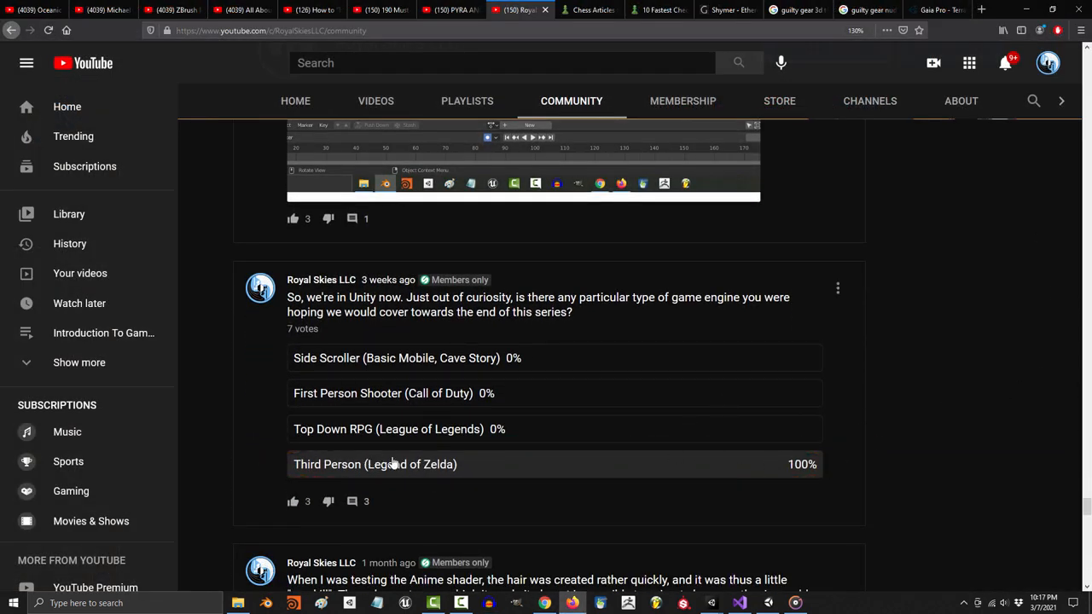
left_click(403, 604)
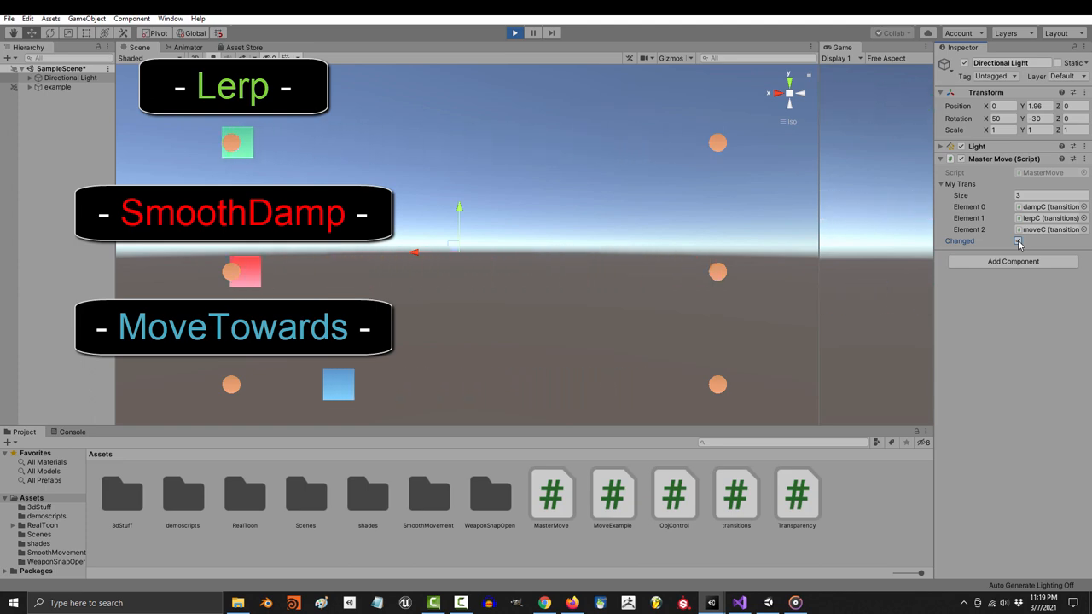
Step: Declare public Transform target and public float speed = 1 in MoveExample
left_click(736, 604)
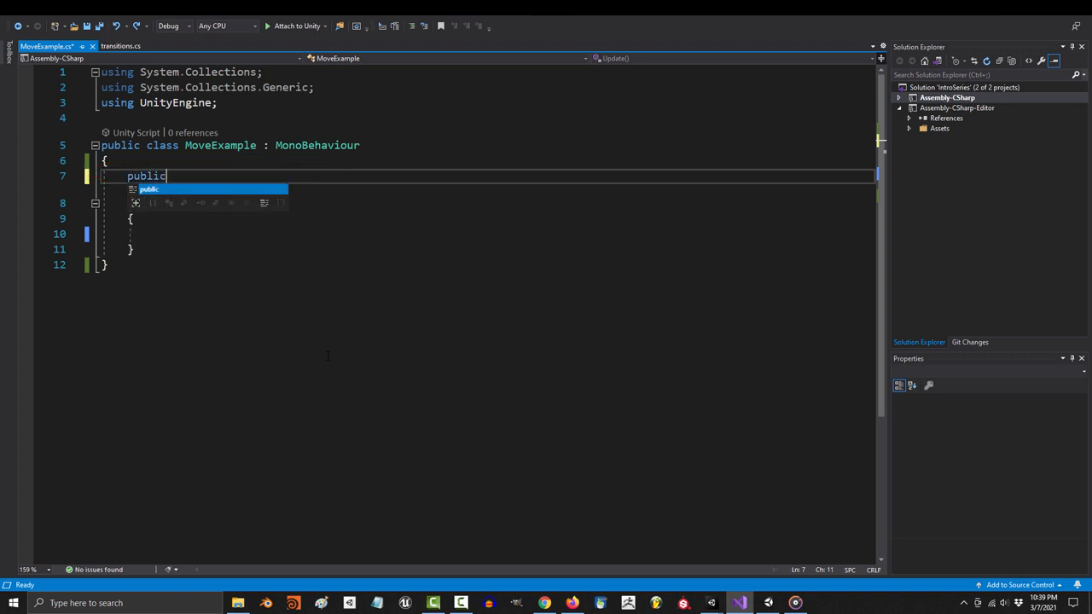
type("Transform t")
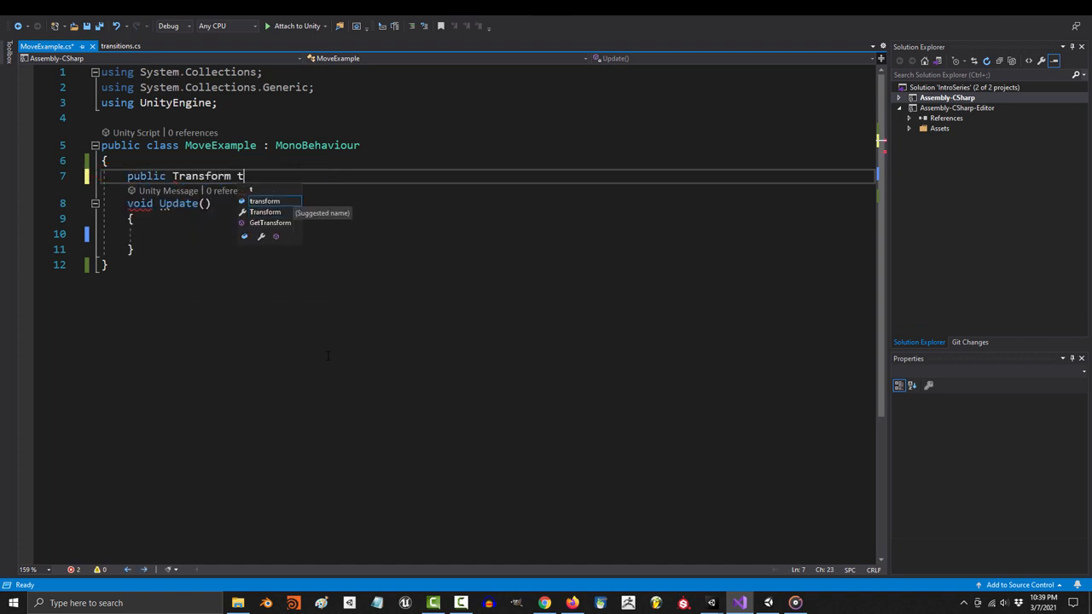
type("arget;")
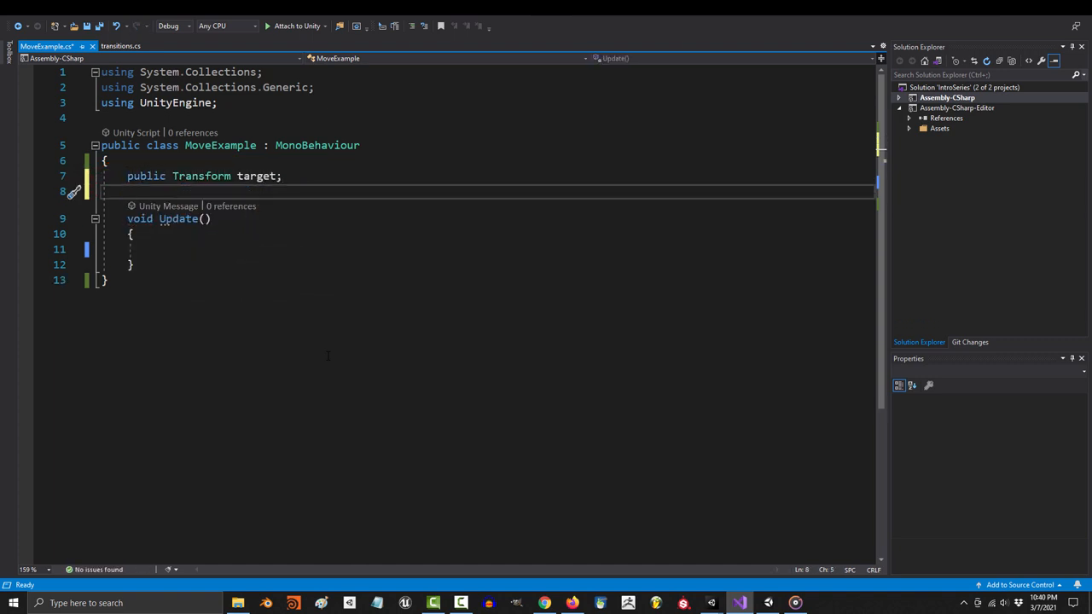
type("public float s")
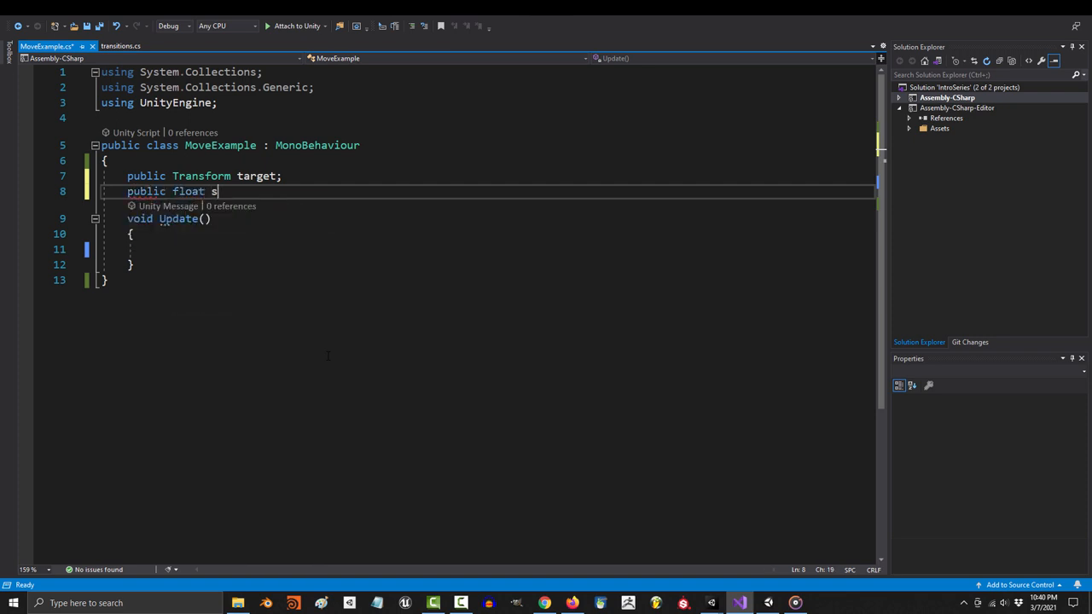
type("peed = 1;")
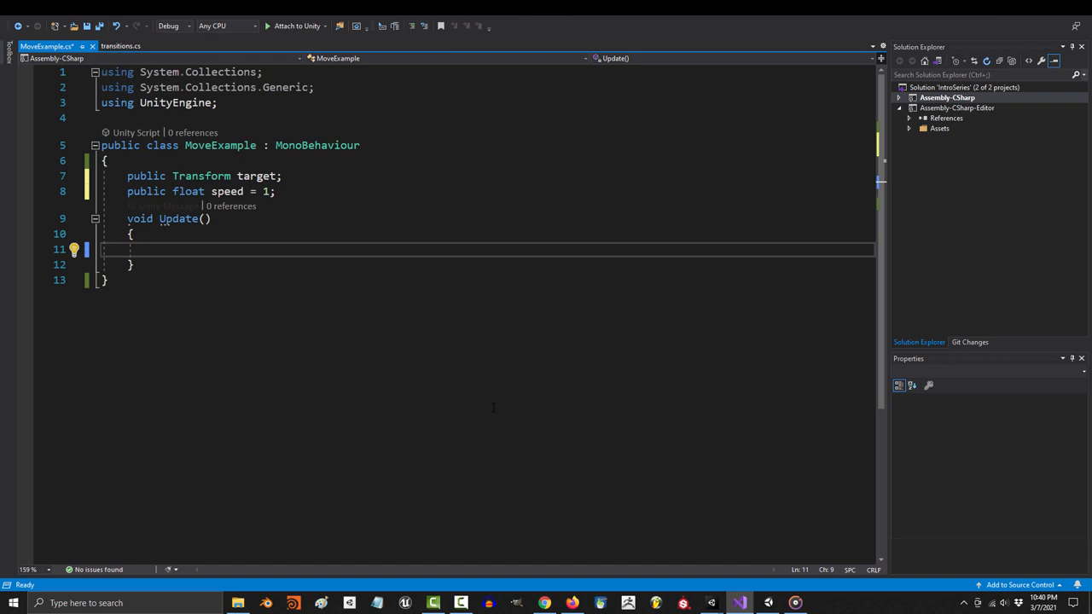
Step: In Update, set transform.position via Vector3.Lerp toward target.position using speed, and save
type("transform")
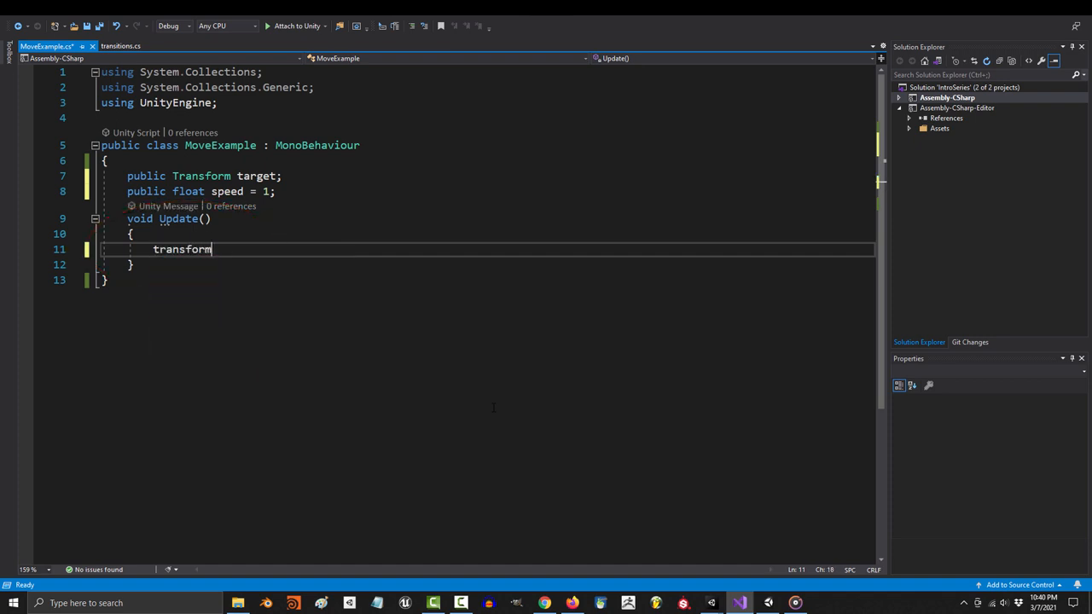
type(".position = Vector3.Lerp(transform.position, );")
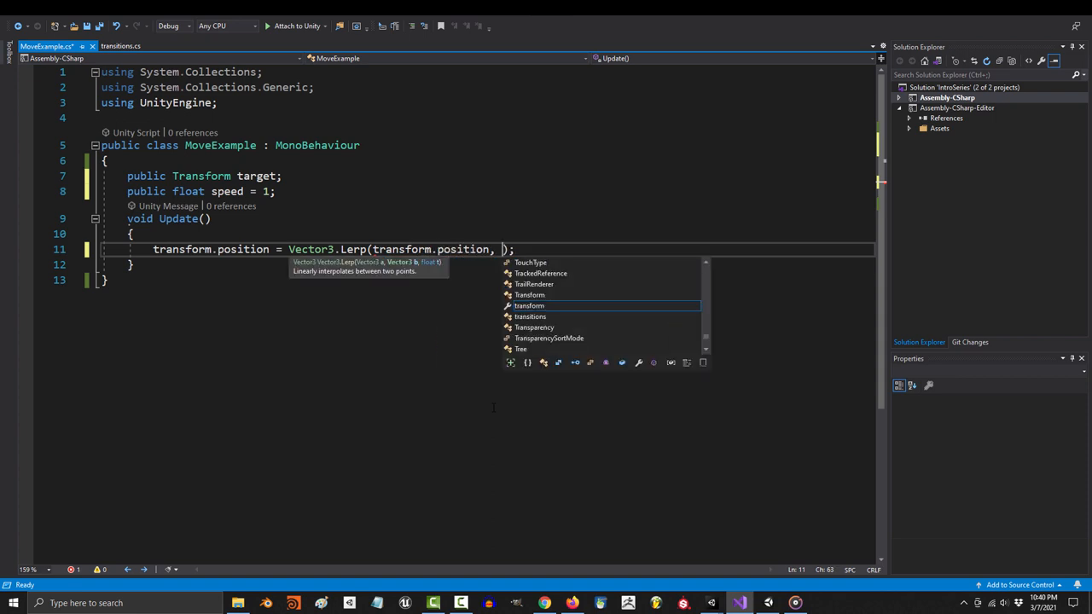
type("target.position, speed * Time.deltaTime")
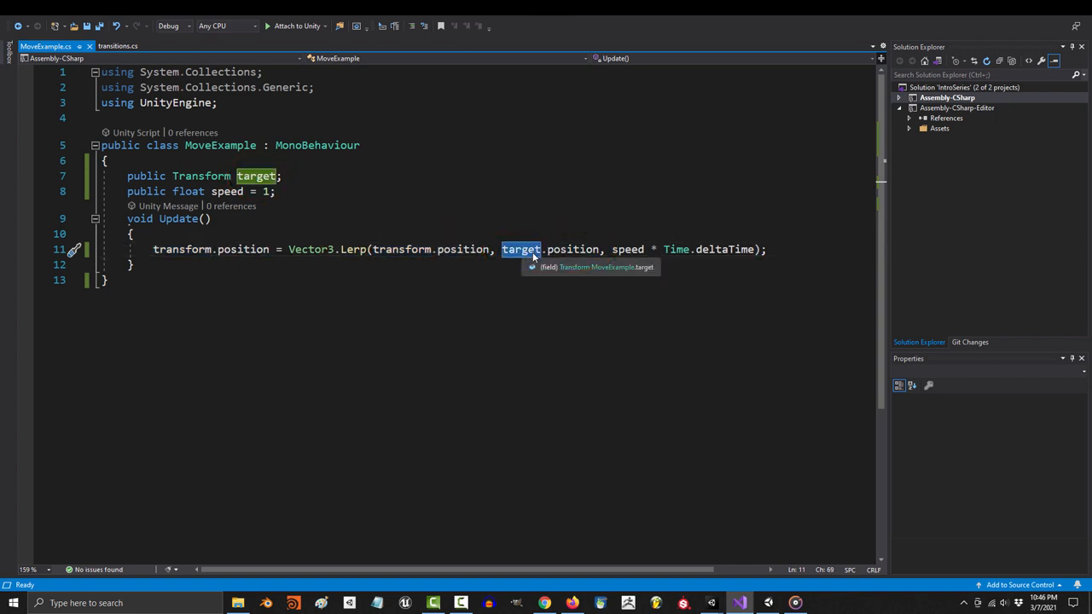
key("ctrl+s")
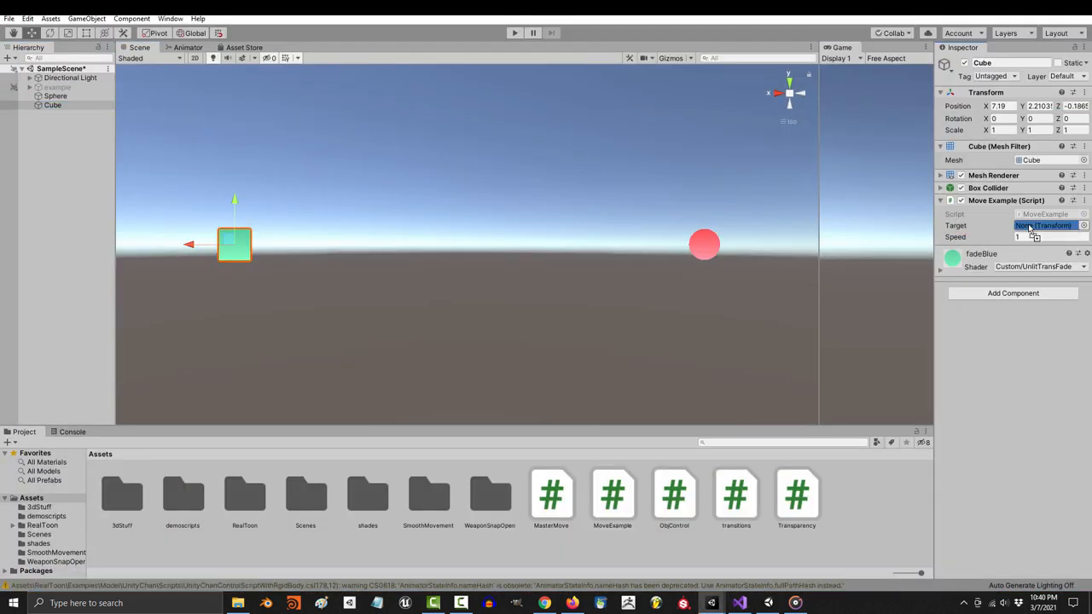
Step: Assign the Sphere as the cube's Move Example target and play the scene
left_click(515, 32)
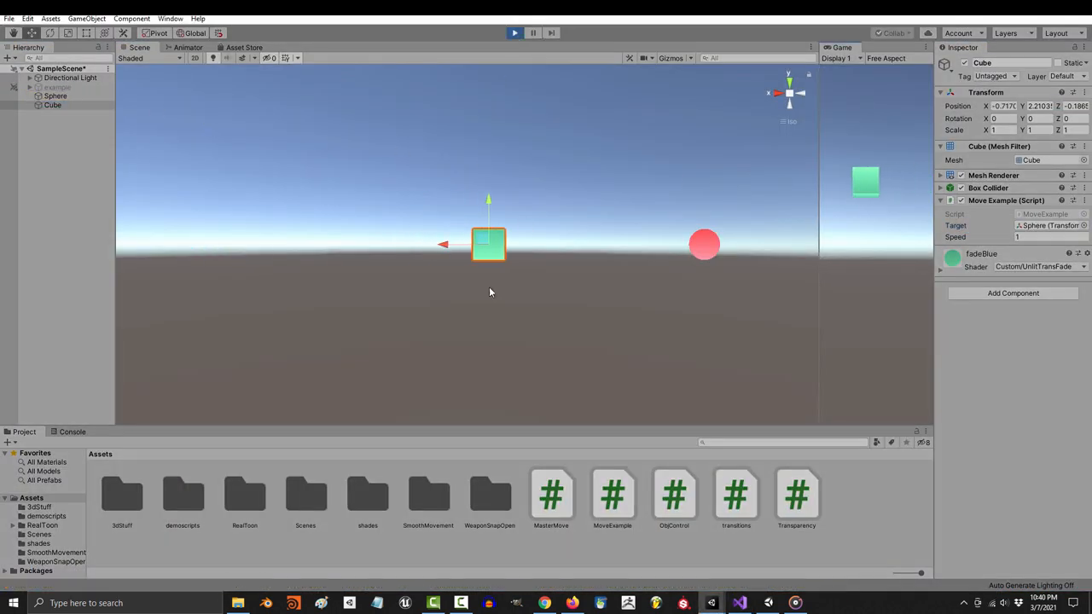
left_click(54, 96)
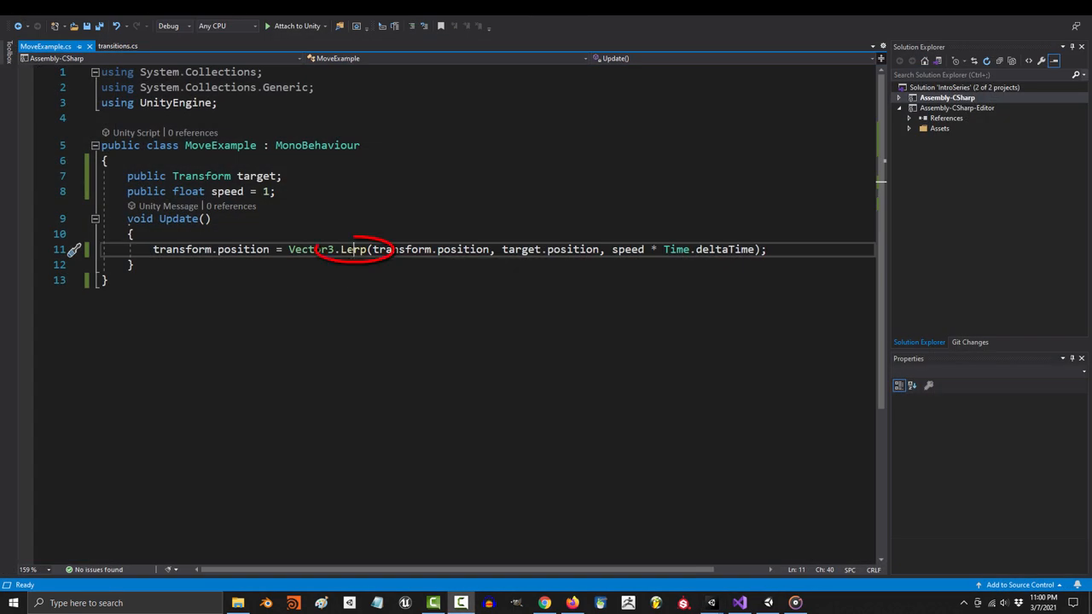
Step: Swap Vector3.Lerp for MoveTowards, then drag the sphere right in Play mode so the cube follows
left_click(406, 604)
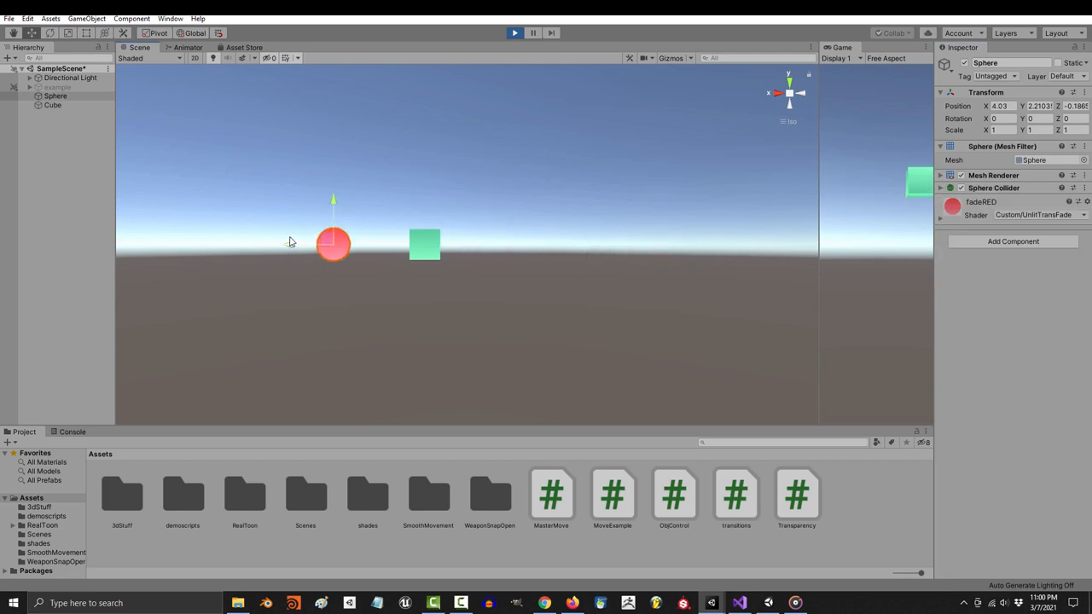
left_click_drag(333, 245, 749, 246)
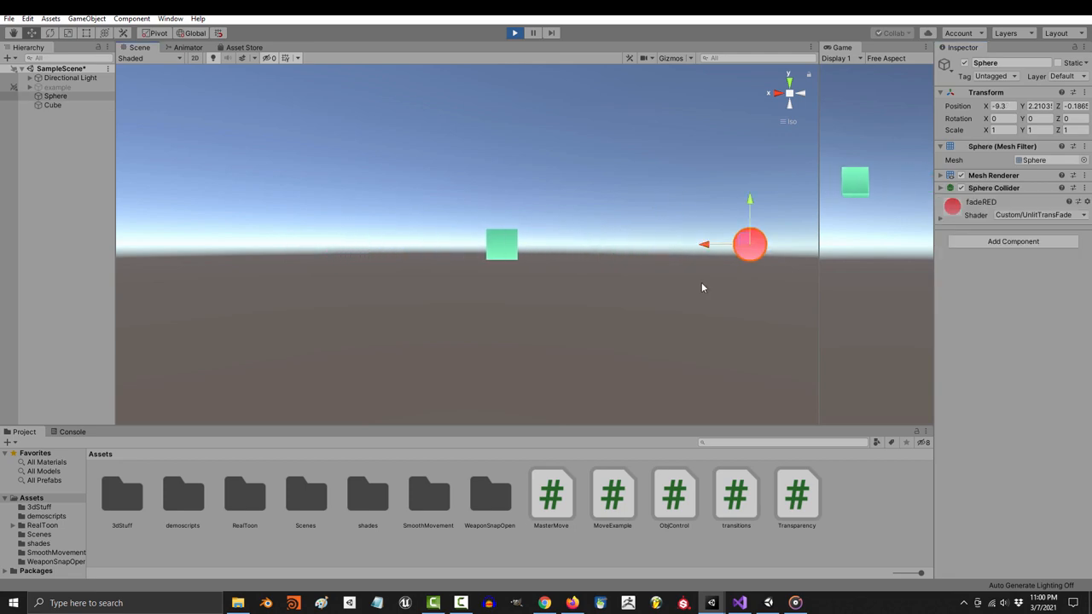
Step: Add public Vector3 velocity = Vector3.zero and call SmoothDamp with ref velocity, then save
left_click(739, 604)
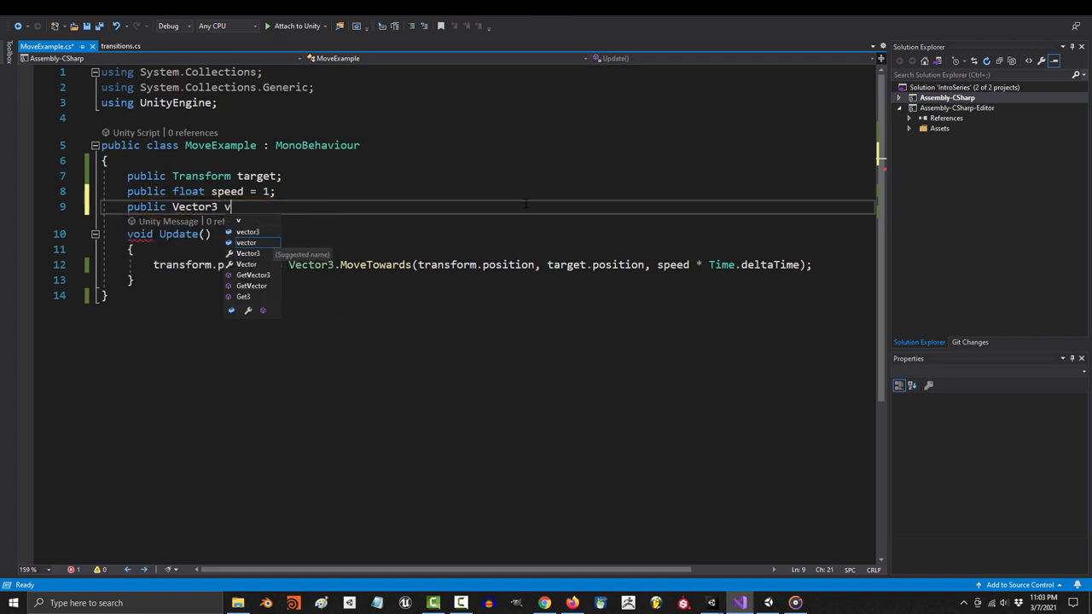
type("elocity = Vector3.zero;")
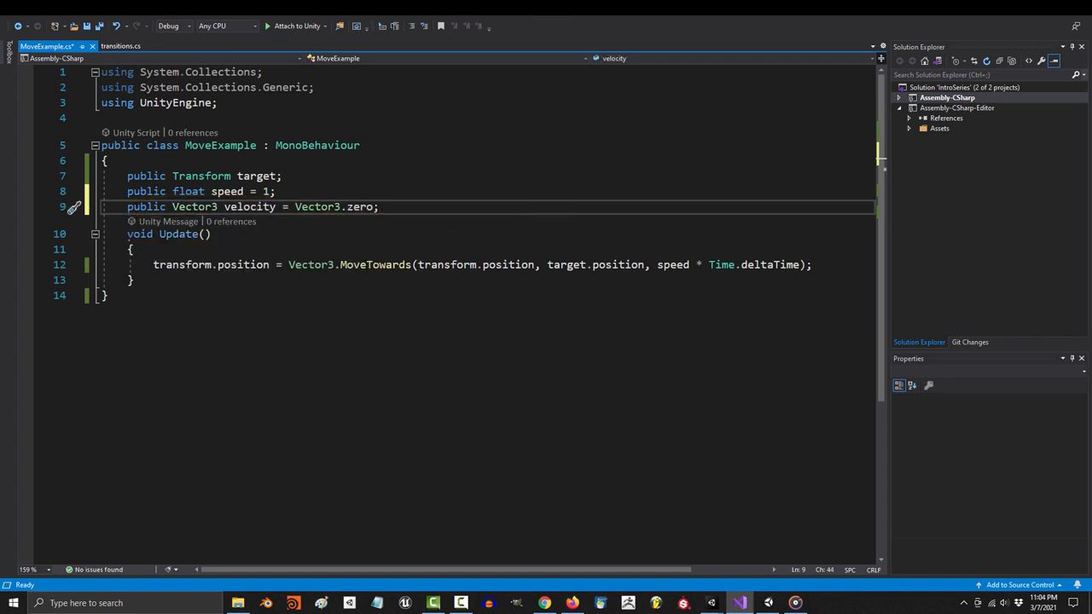
type("smoo")
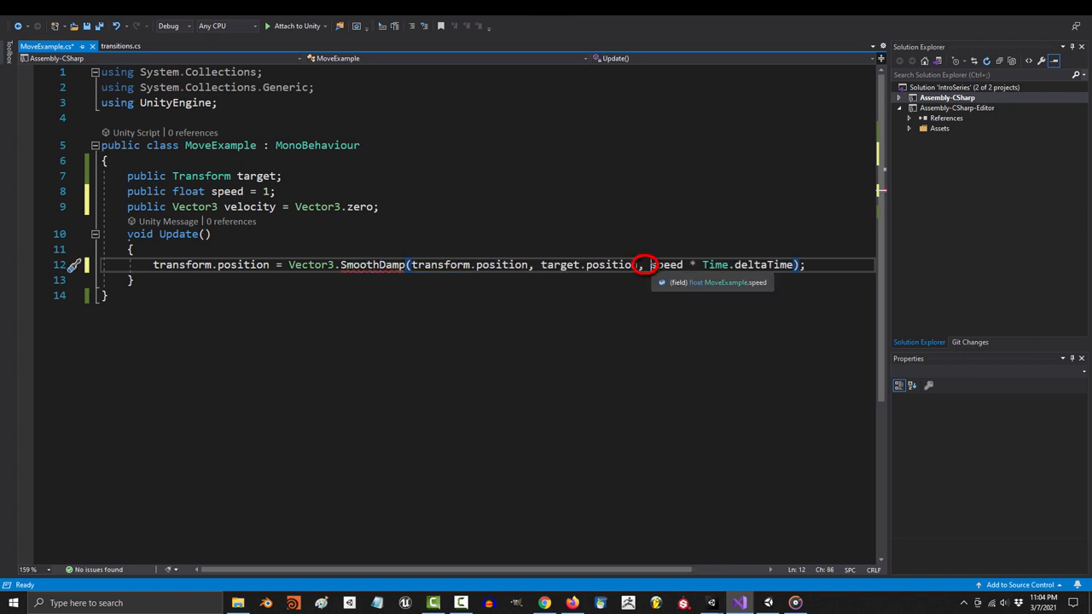
type("ref,")
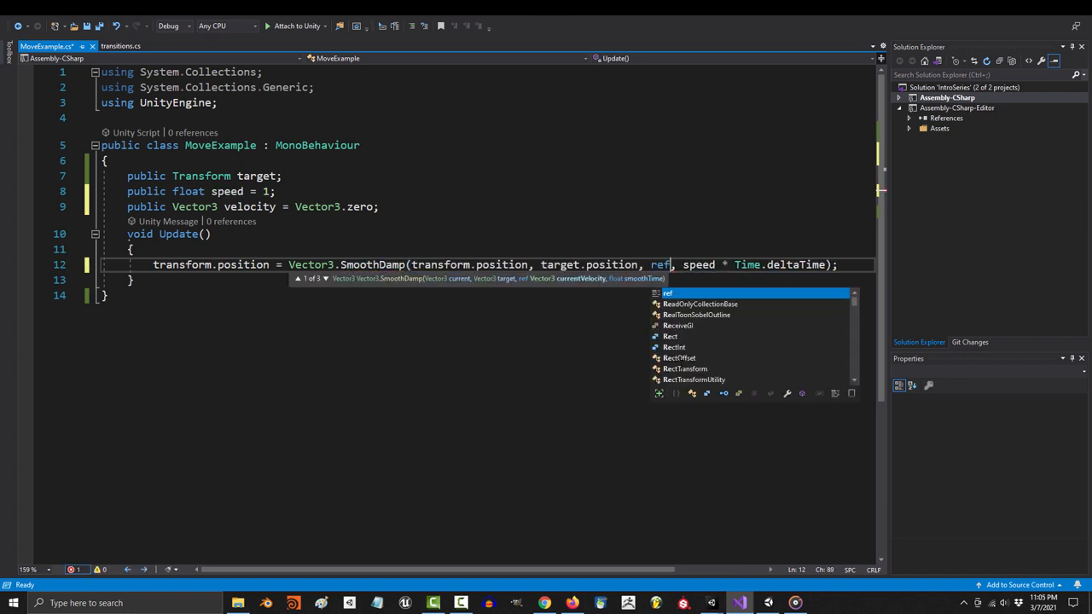
key("ctrl+s")
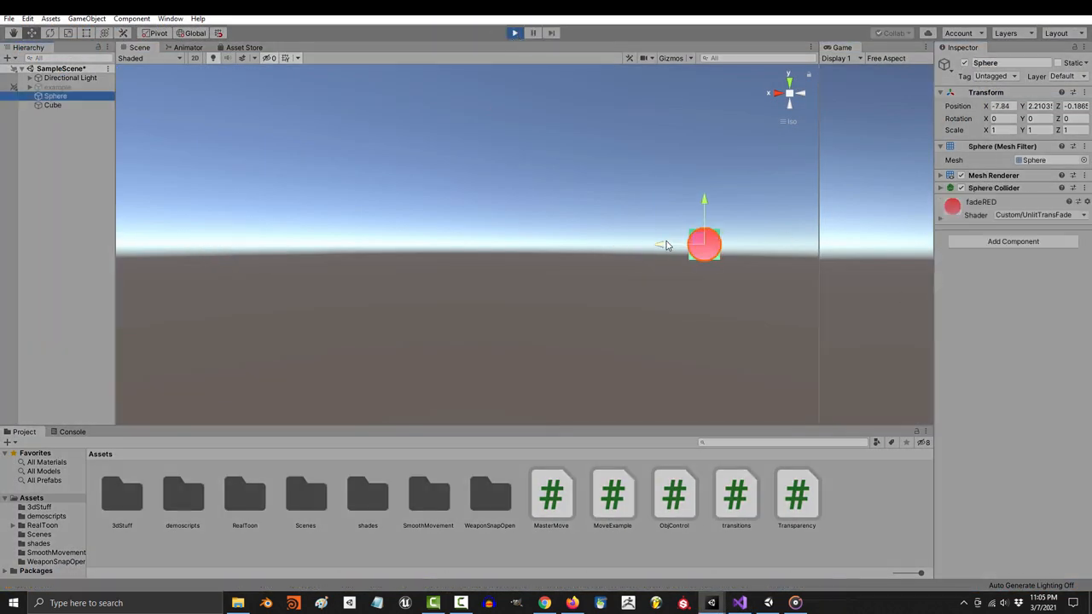
Step: Drag the sphere left in Play mode to watch the cube smoothly follow it
left_click_drag(703, 246, 355, 245)
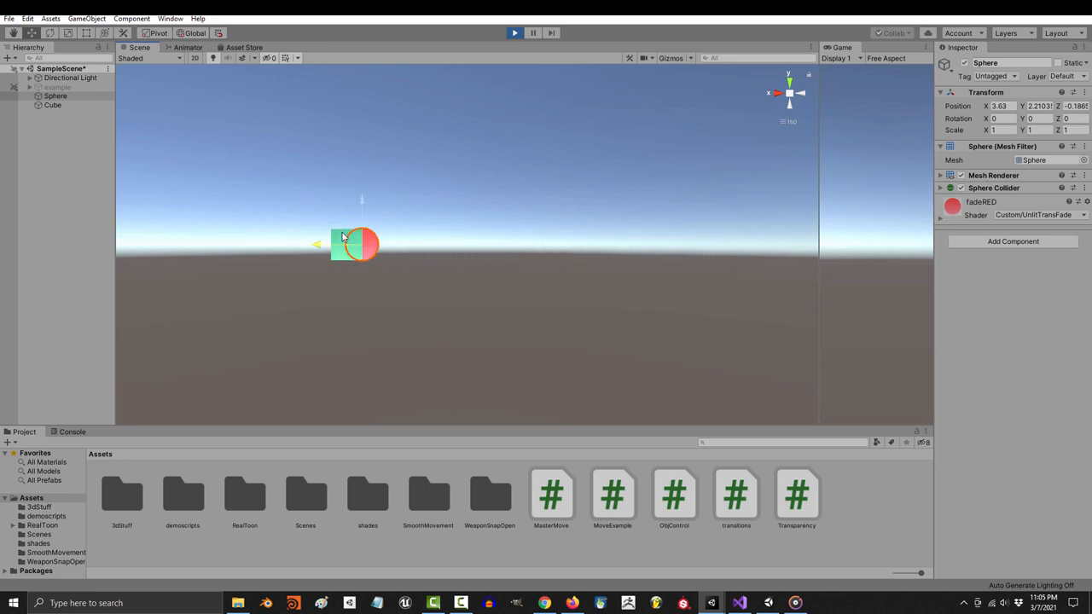